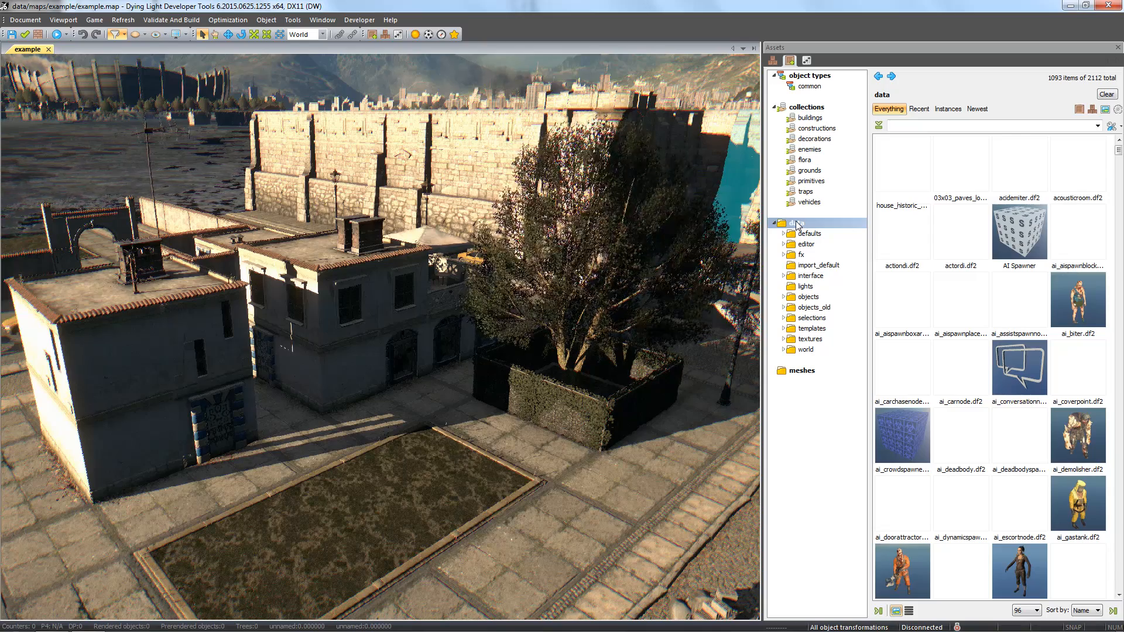
Step: Start Import Assets on the data folder from its right-click menu
right_click(795, 223)
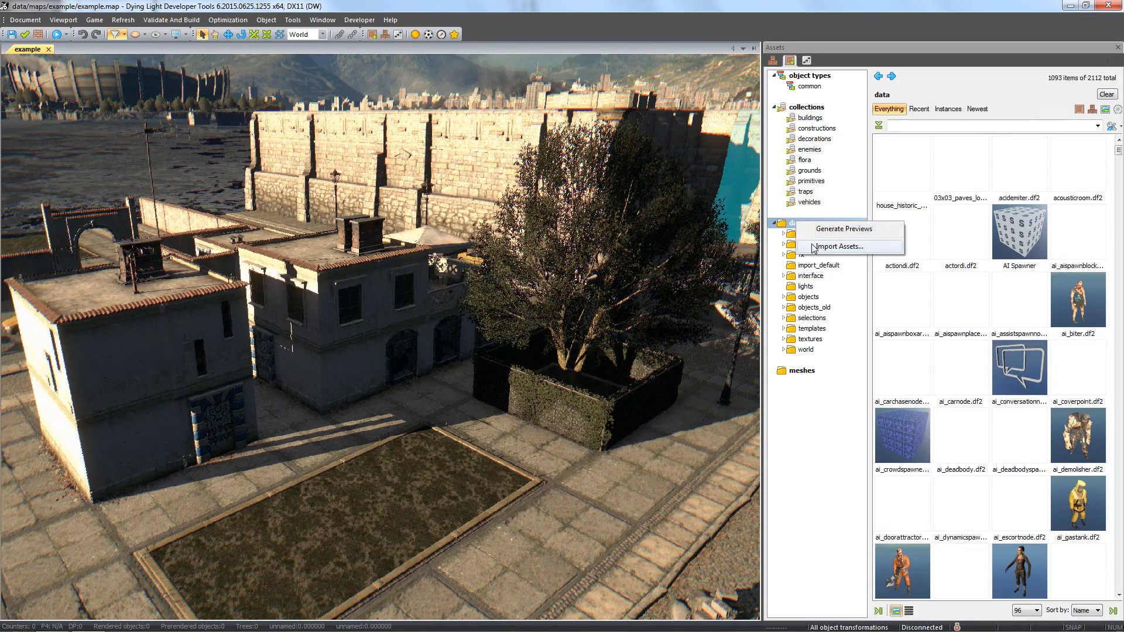
click(831, 246)
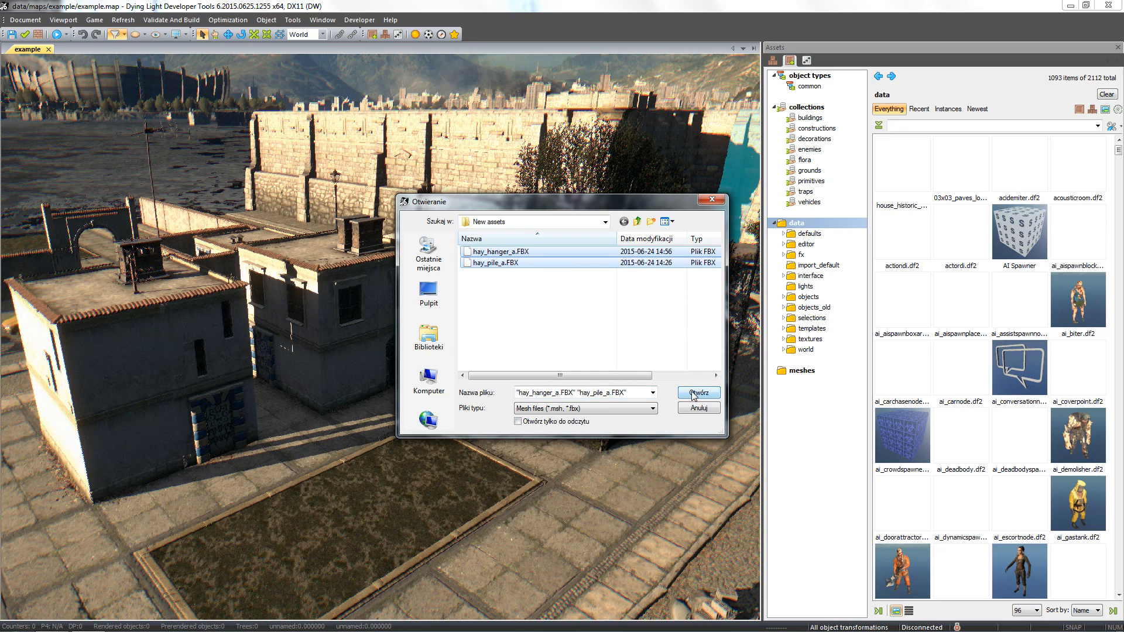
Step: Load both hay FBX files and supply the missing beam_wood_a texture from hay_hanger_a.fbm
click(696, 392)
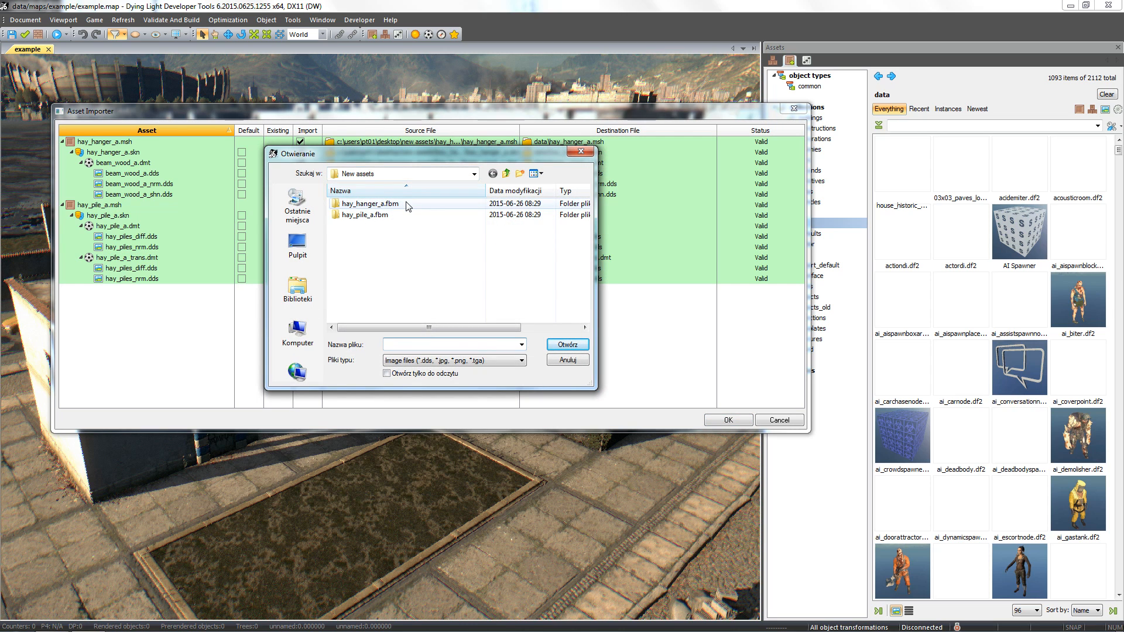
double_click(370, 203)
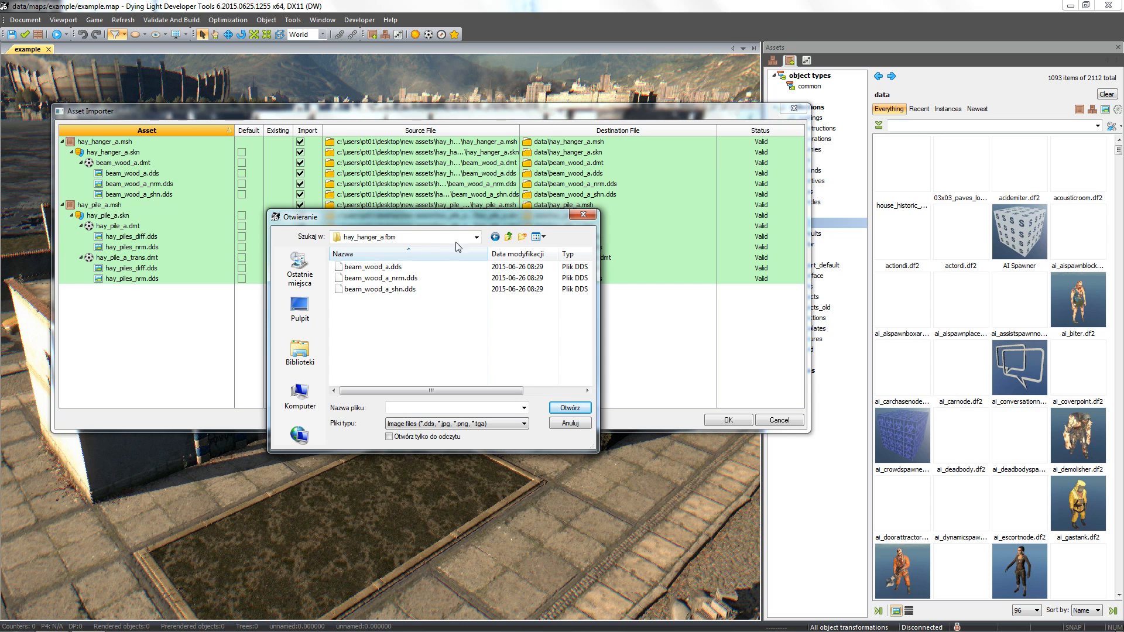
click(569, 408)
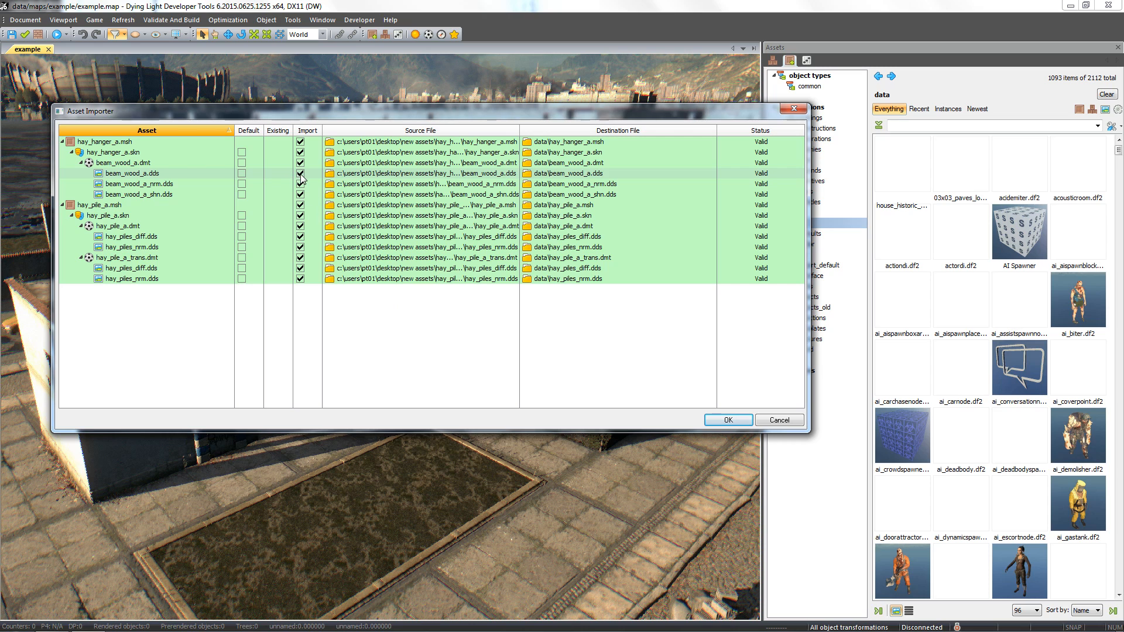
mouse_move(300, 173)
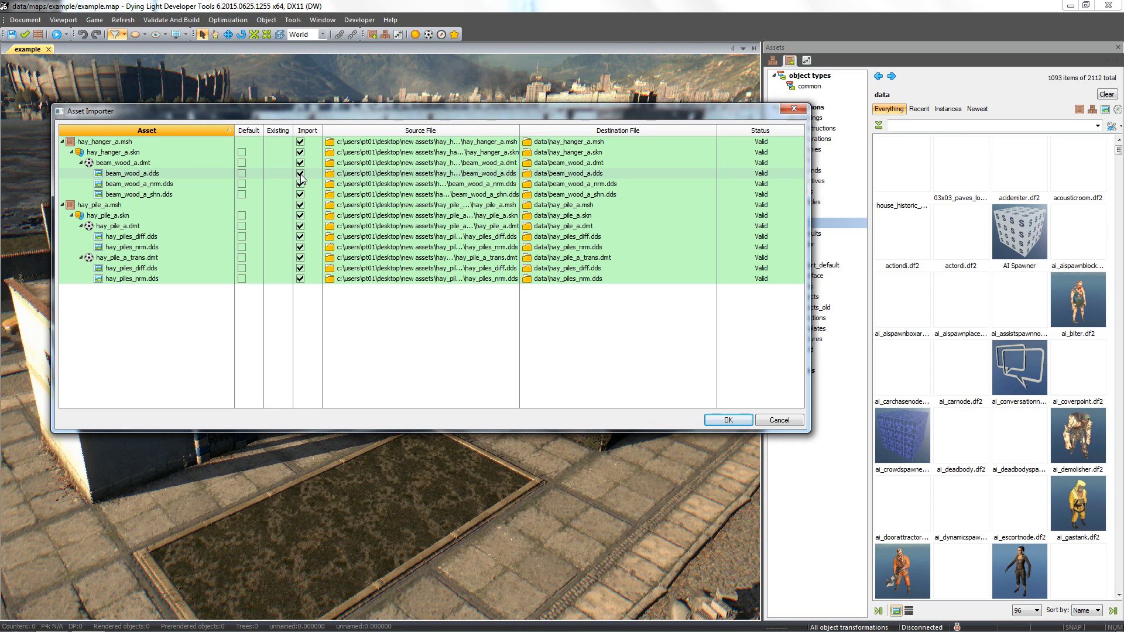
mouse_move(301, 178)
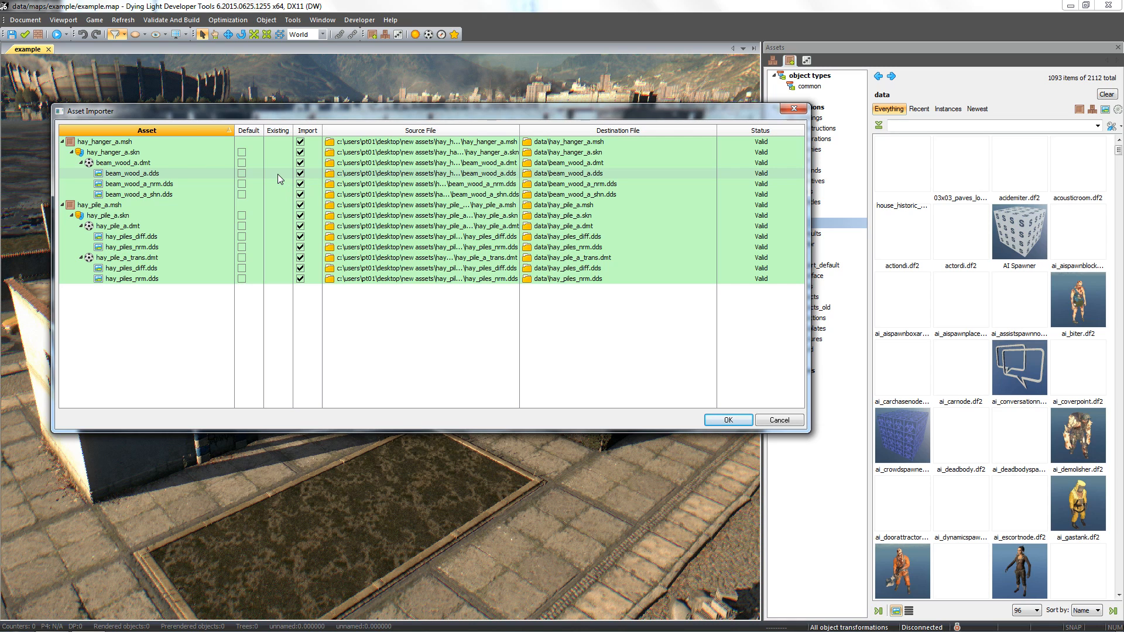
mouse_move(257, 178)
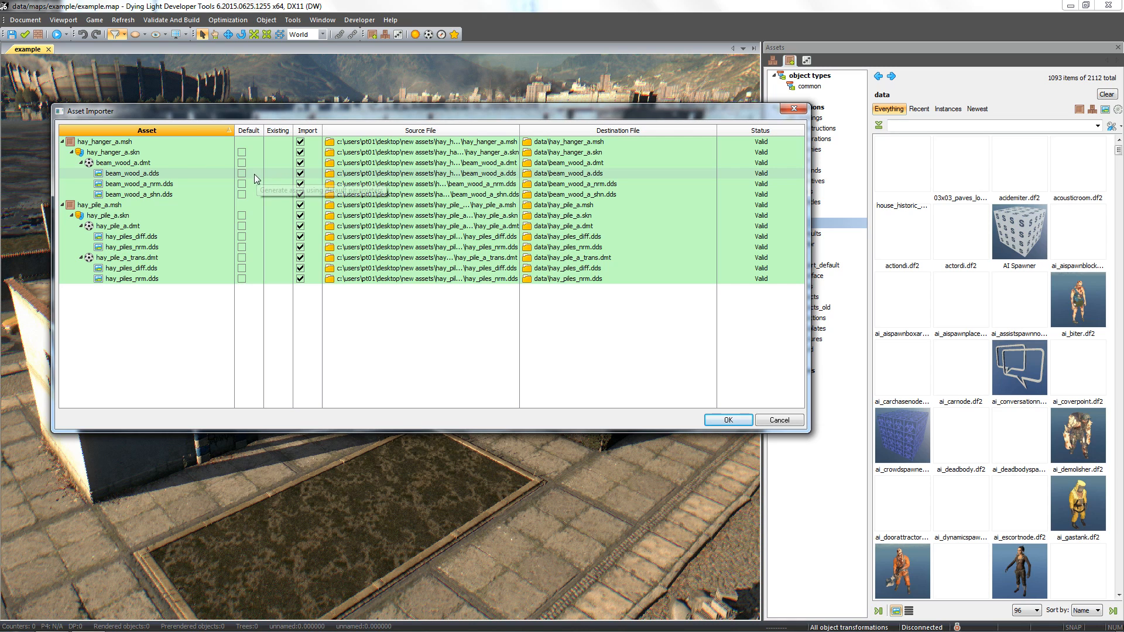
mouse_move(246, 178)
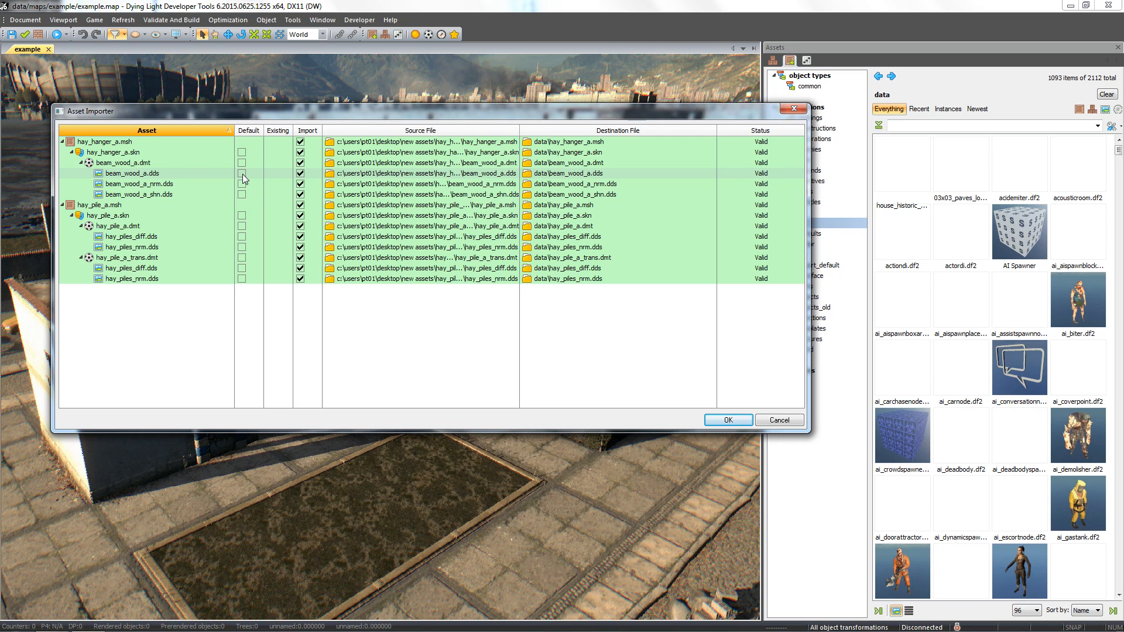
mouse_move(267, 178)
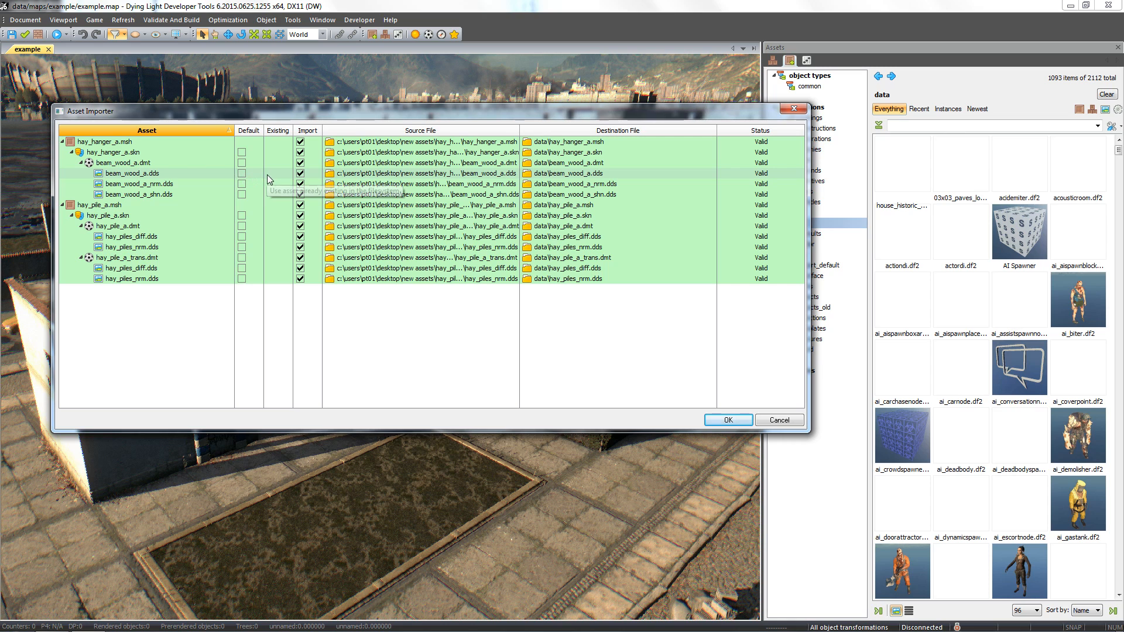
mouse_move(552, 177)
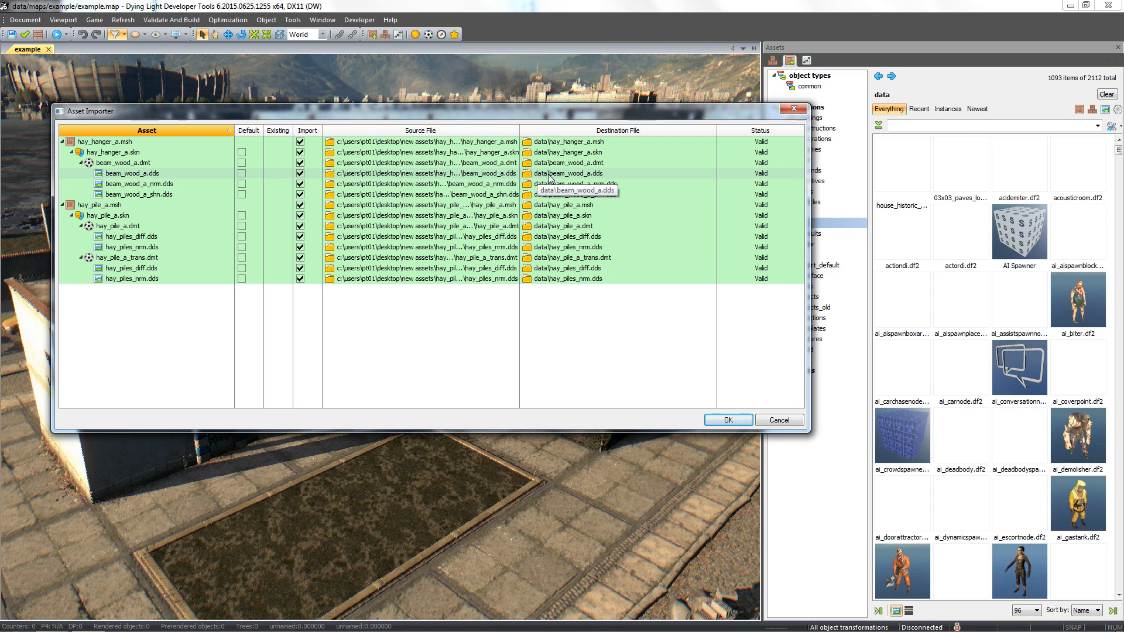
mouse_move(581, 147)
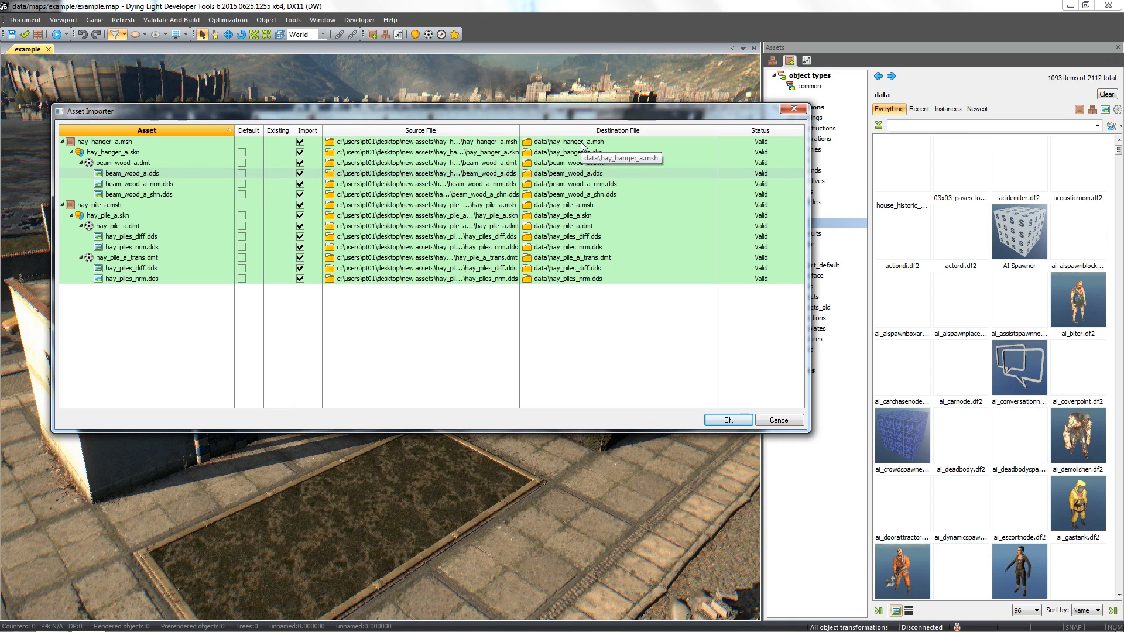
Step: Point hay_hanger_a.msh's destination to a newly created 'hay' folder inside Data
click(566, 141)
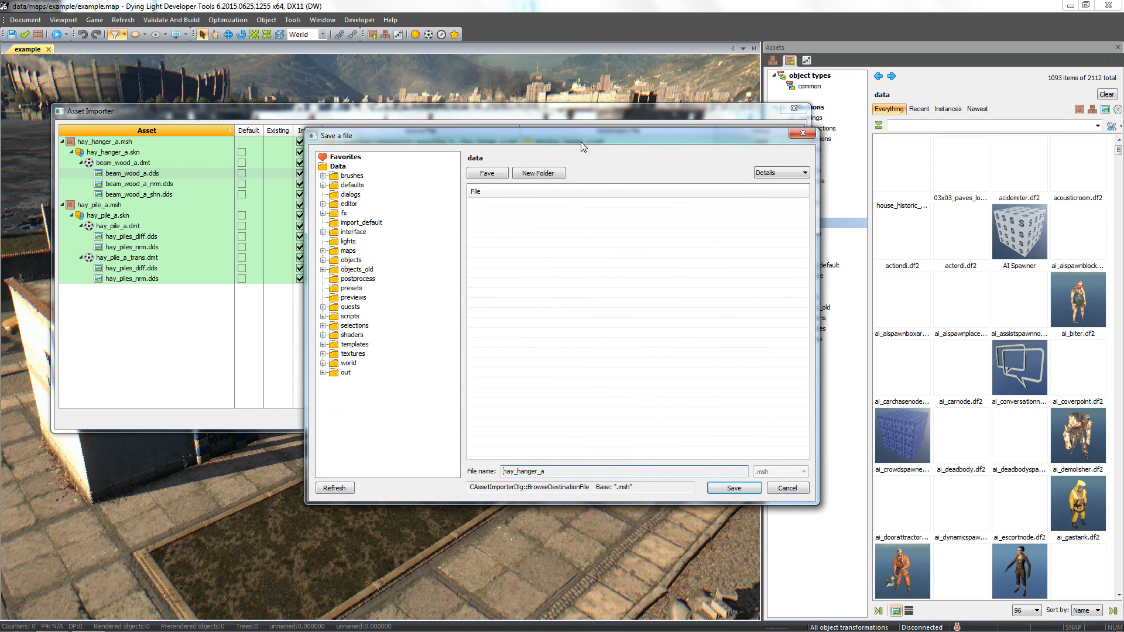
click(338, 166)
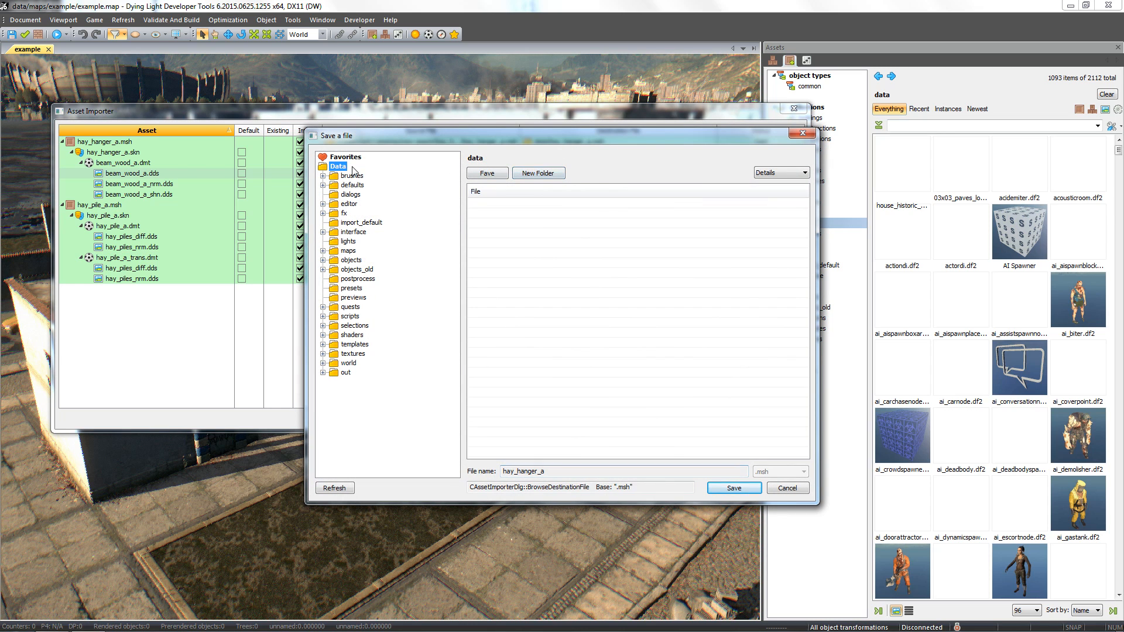
click(537, 172)
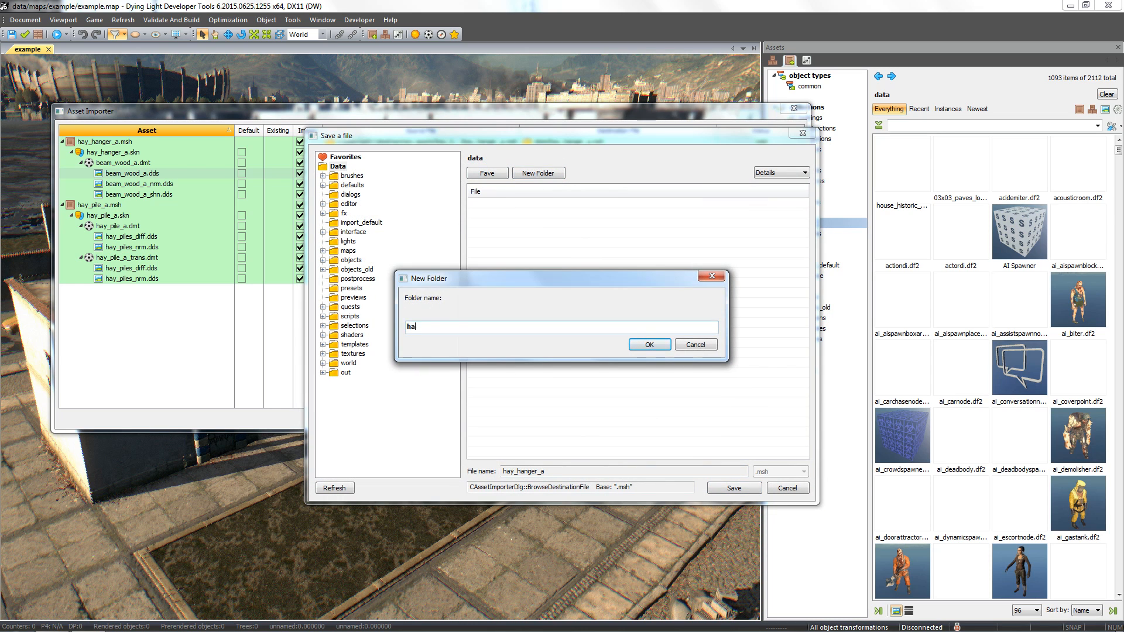
click(648, 345)
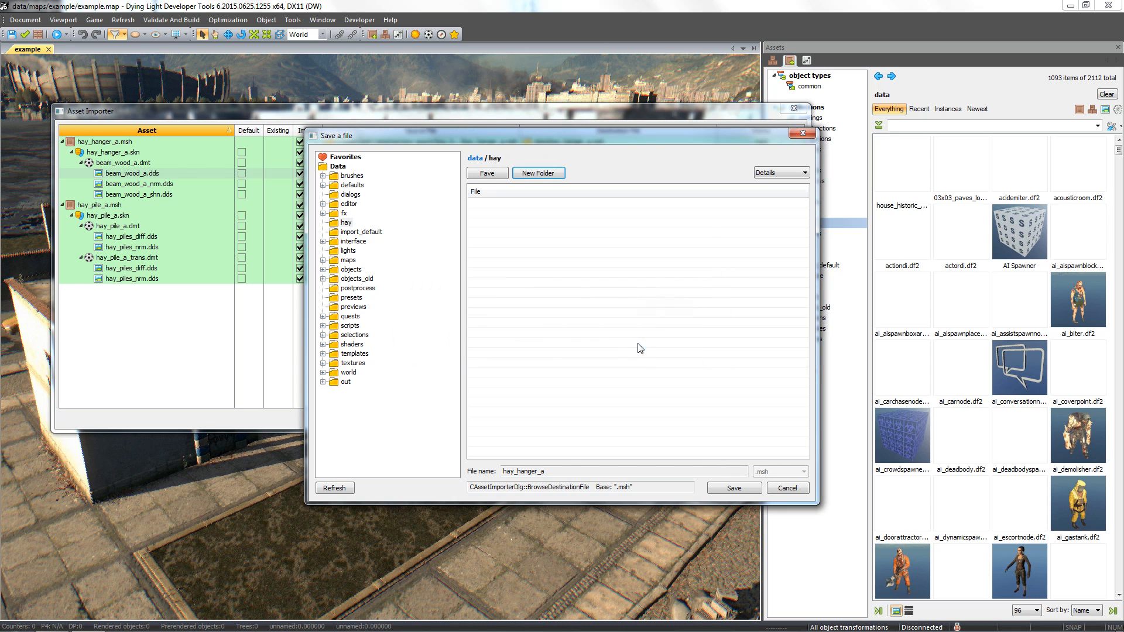
click(733, 488)
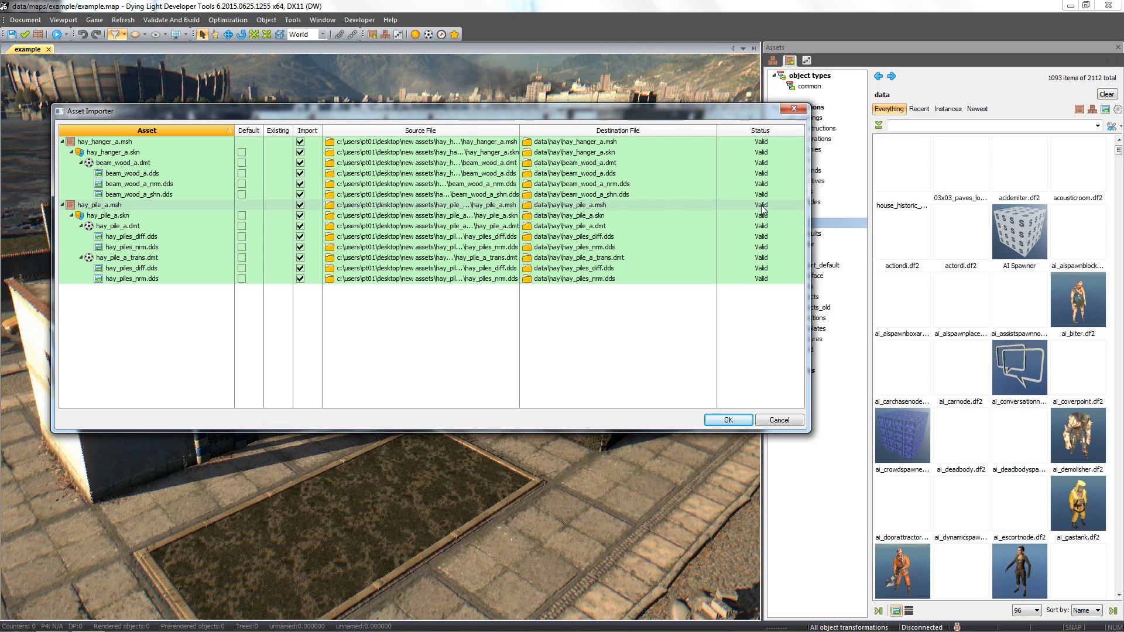
mouse_move(763, 220)
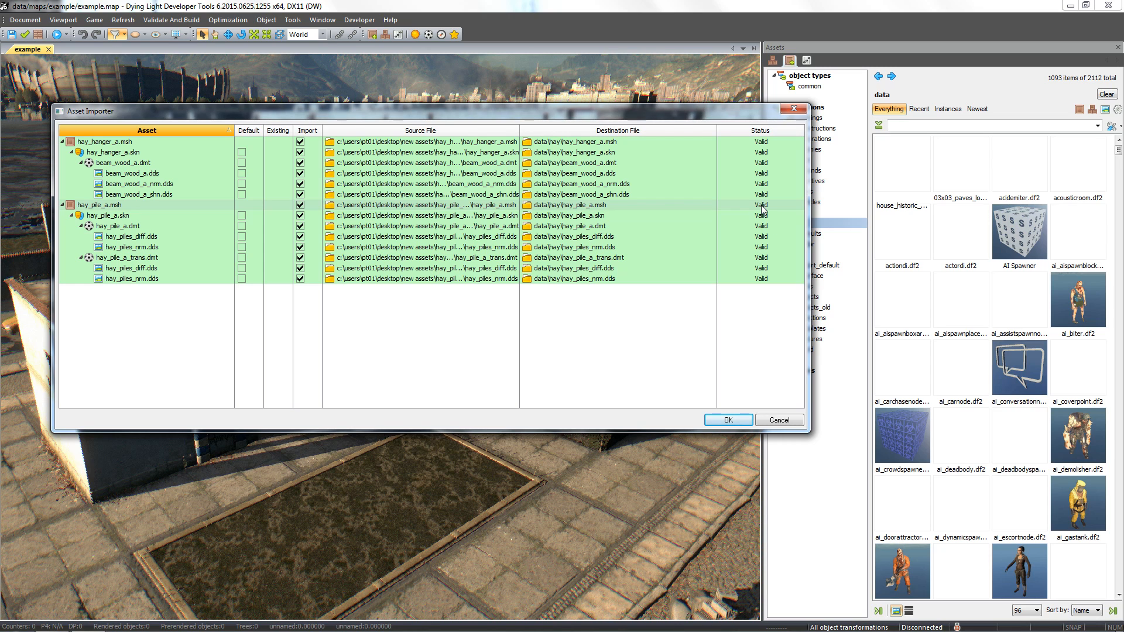
mouse_move(759, 228)
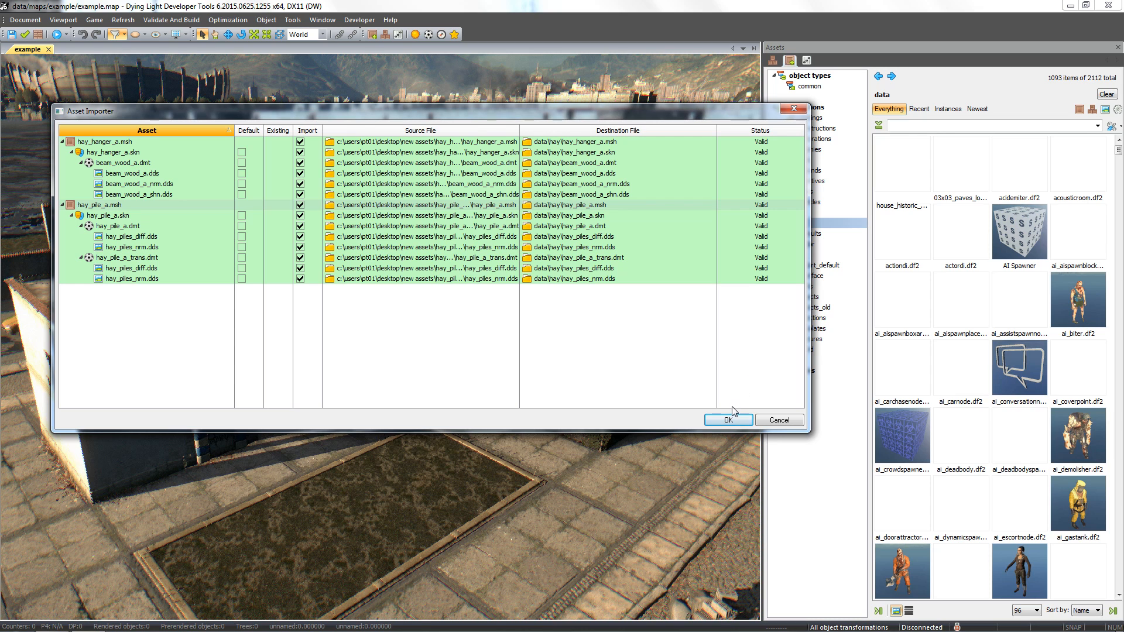
Step: Confirm the Asset Importer so the valid hay assets convert into data/hay
click(727, 419)
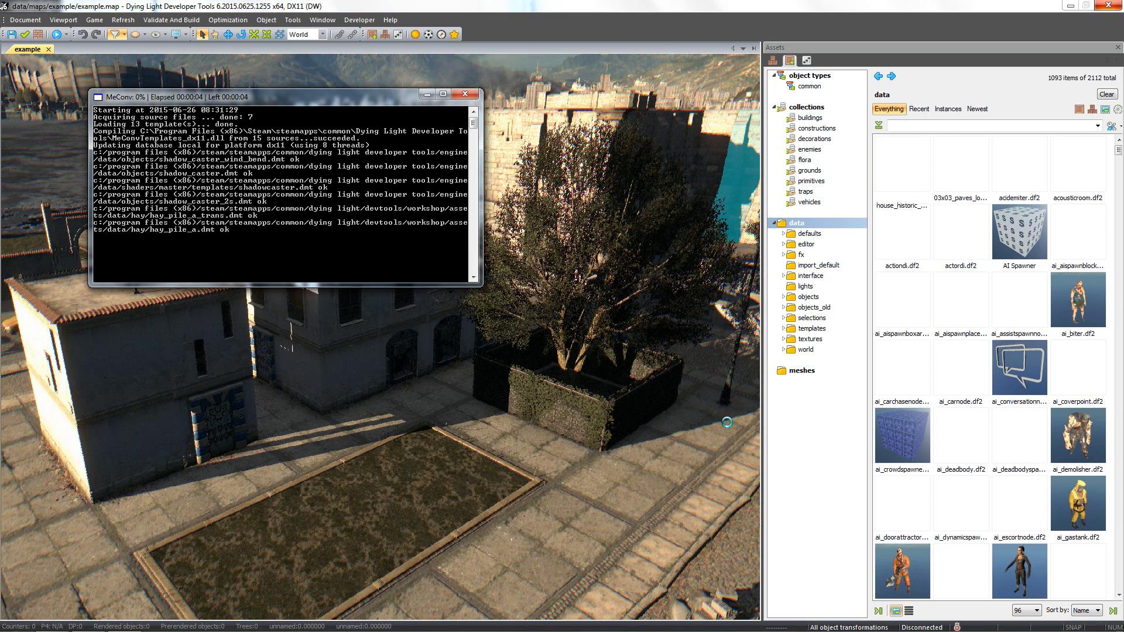
click(804, 265)
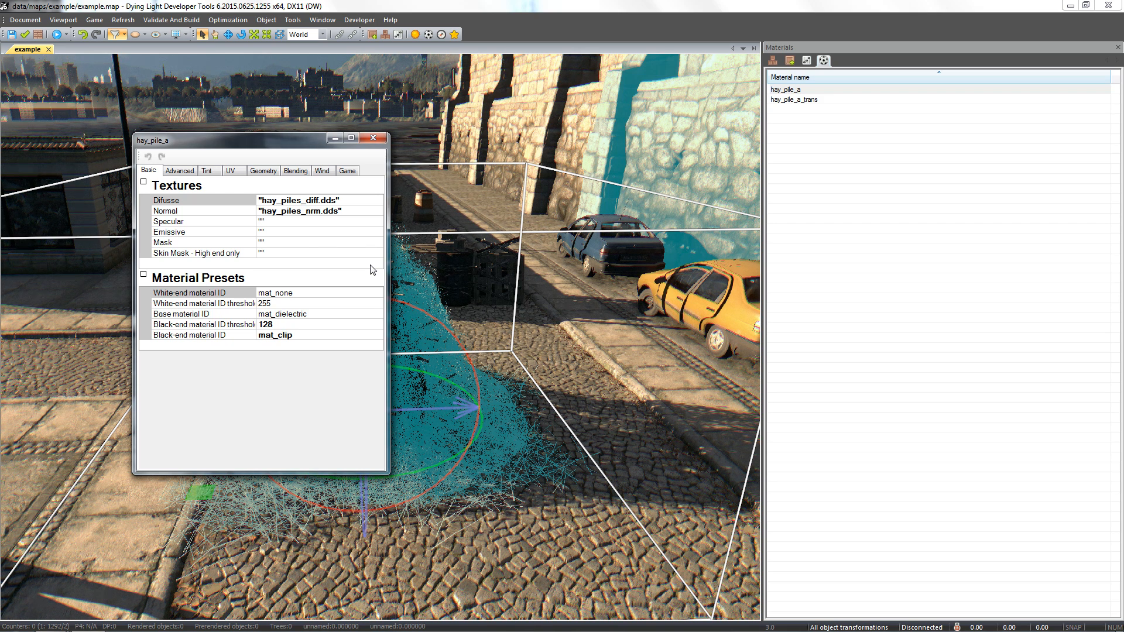
mouse_move(358, 208)
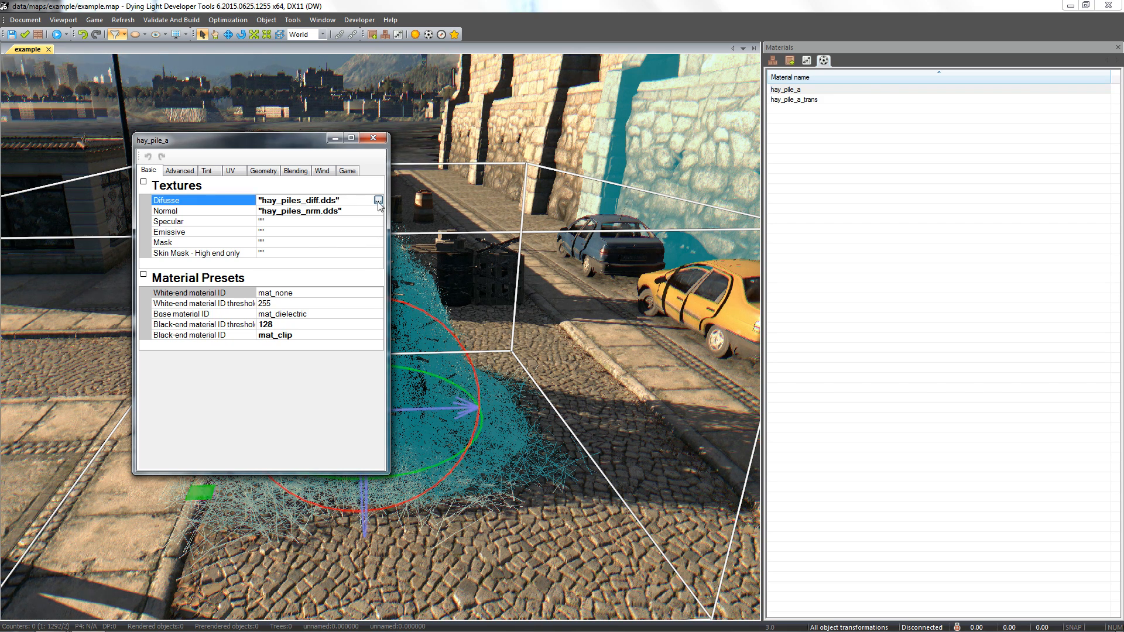
Step: Load beam_wood_a.dds as the diffuse texture and beam_wood_a_nrm.dds as the normal texture
click(377, 201)
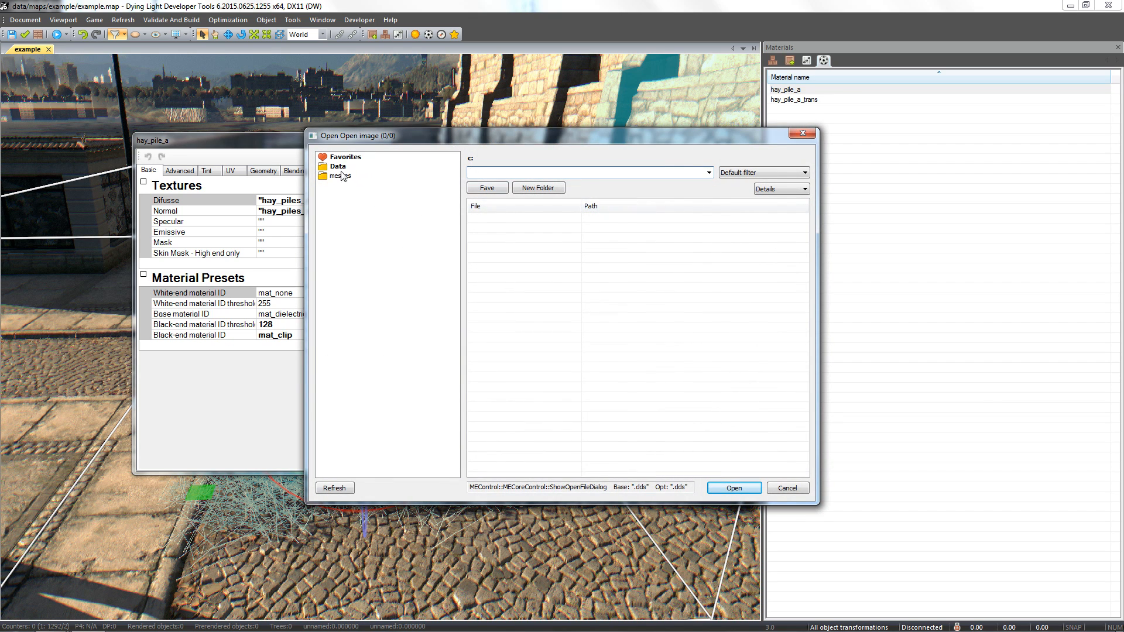
click(337, 166)
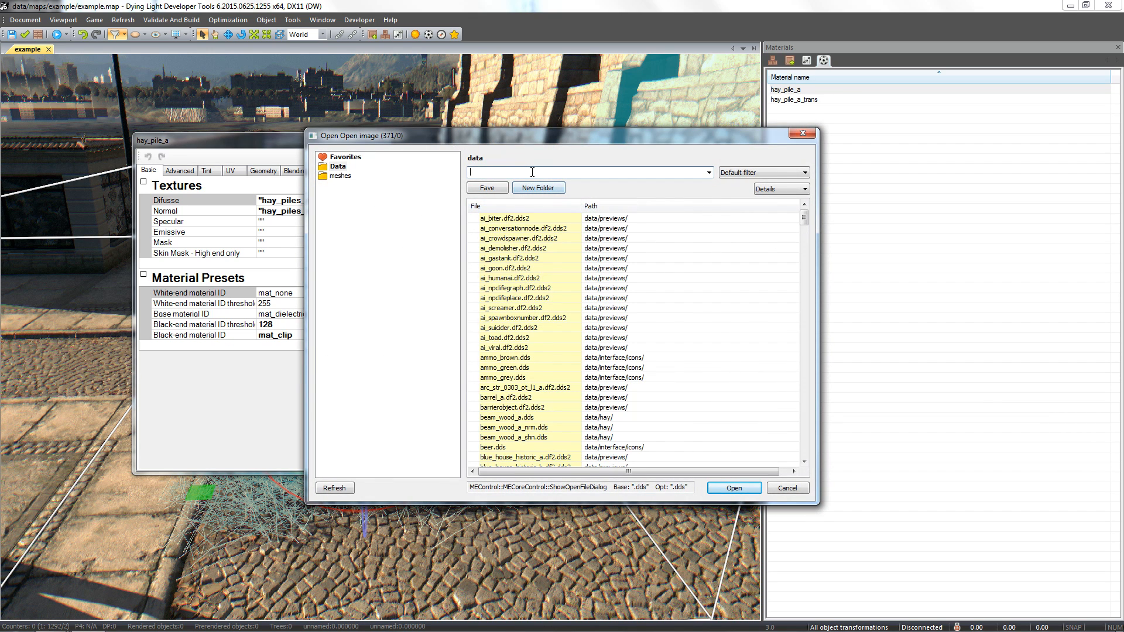
text(wool)
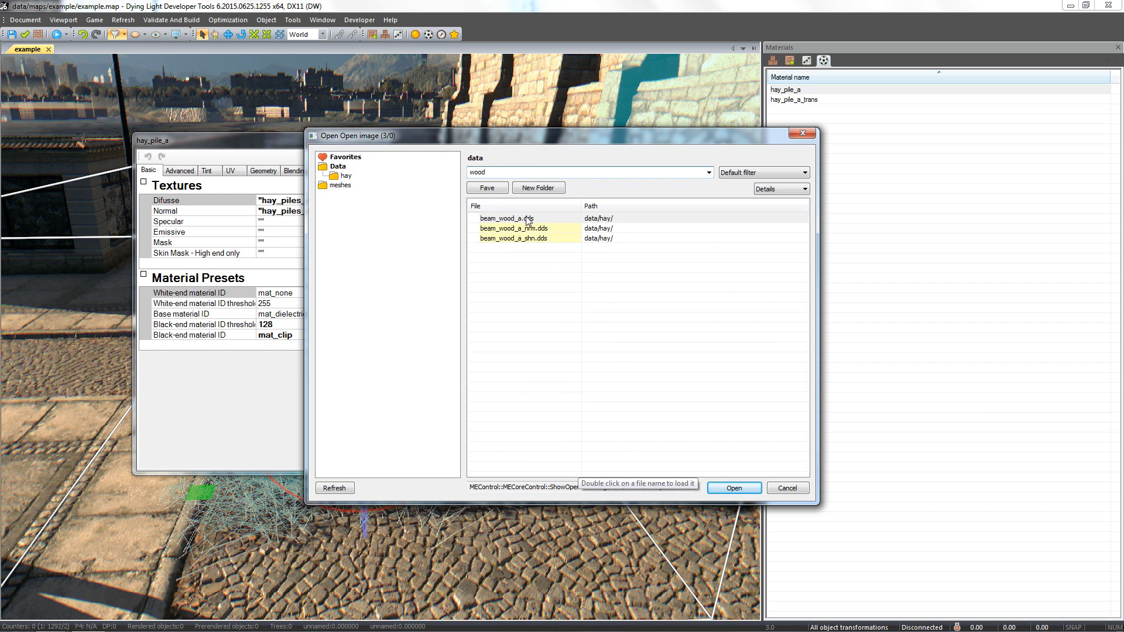
double_click(506, 218)
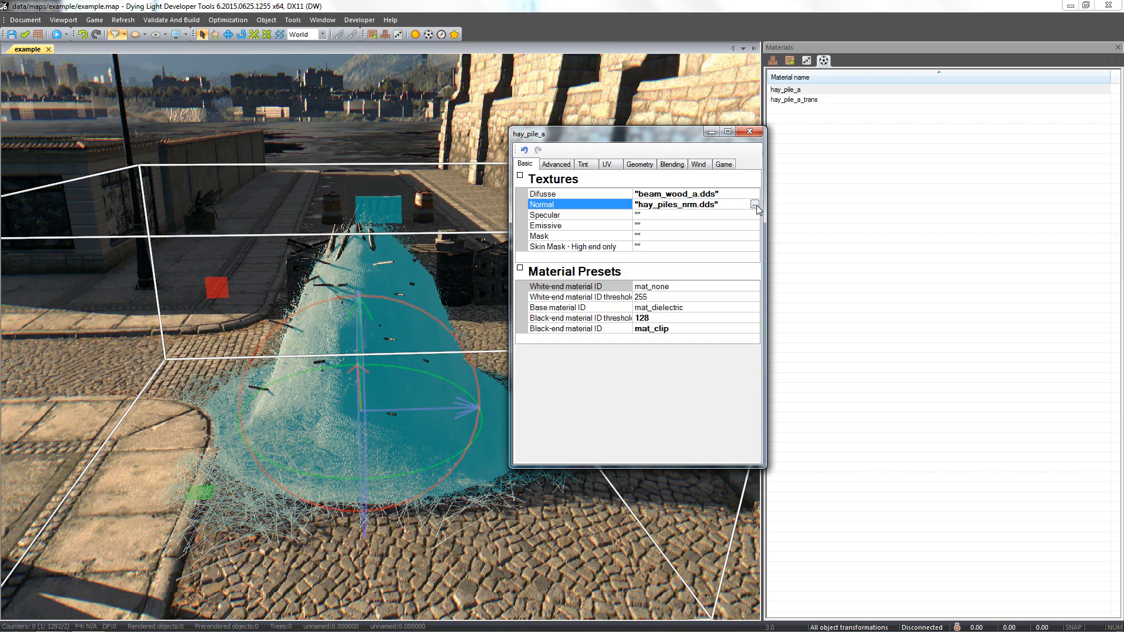
click(754, 204)
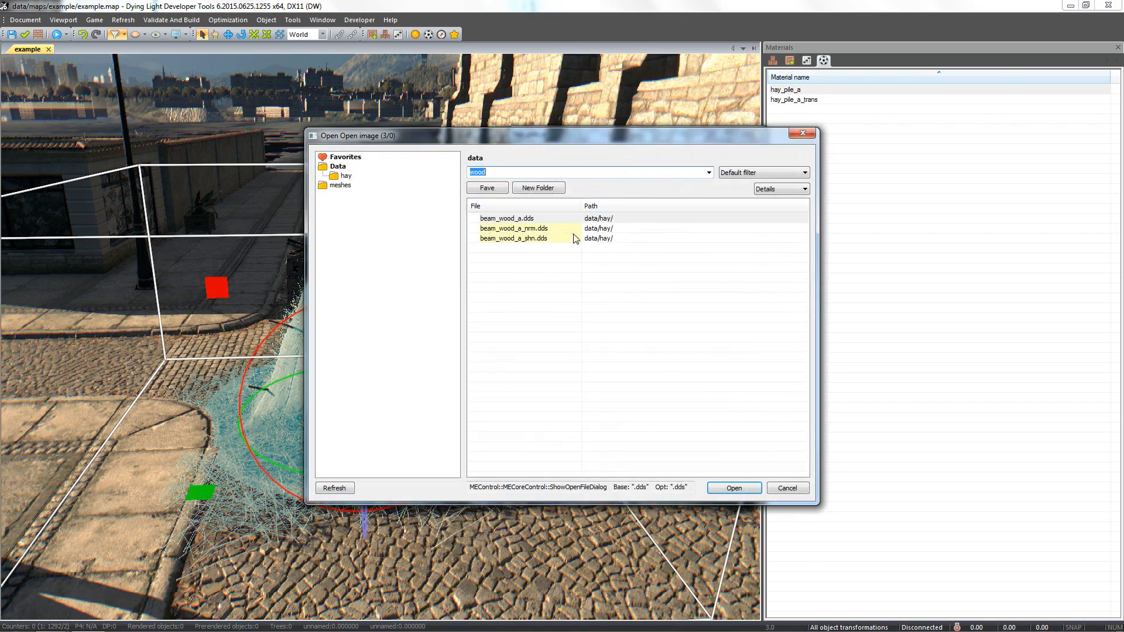
click(733, 489)
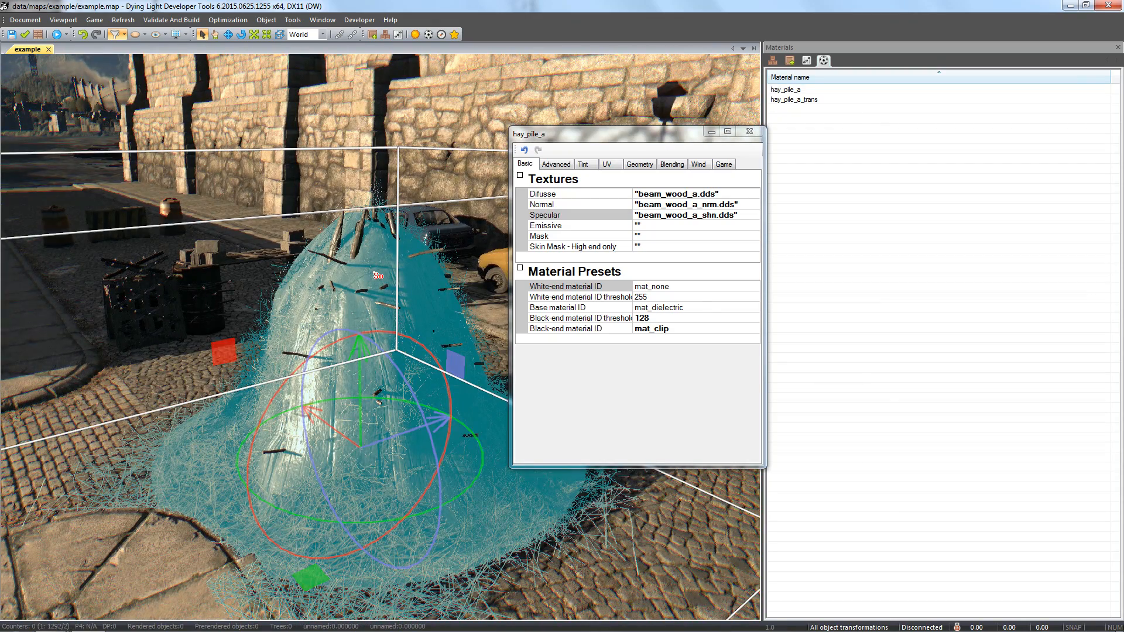
Step: Set Highlight enabled to TRUE under the Game tab's Highlight group and close the editor
click(723, 164)
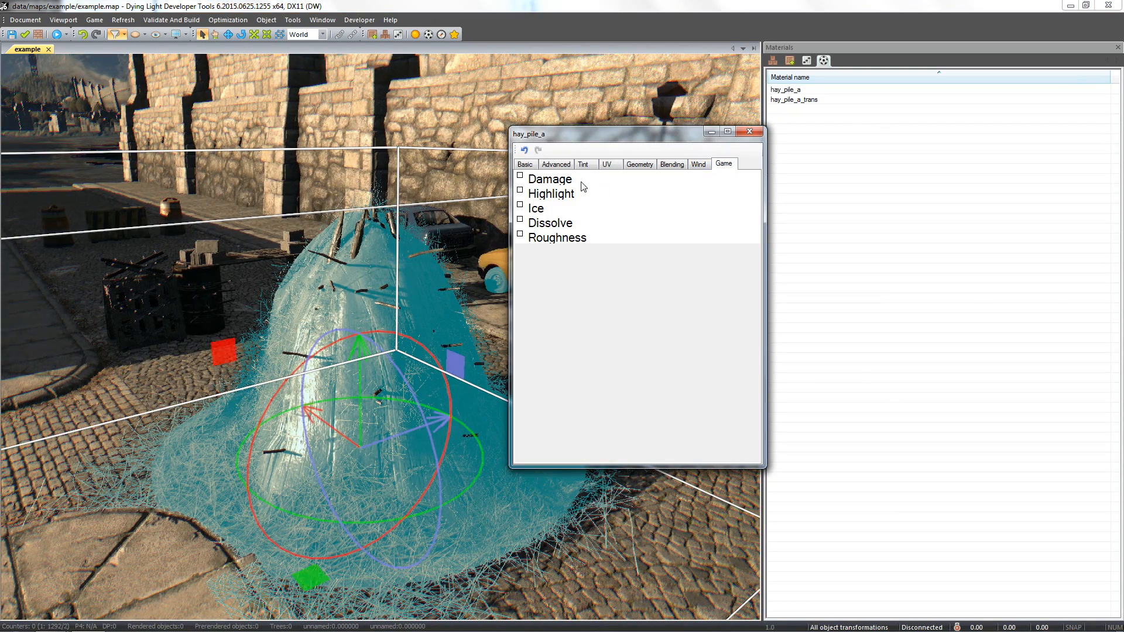
click(550, 194)
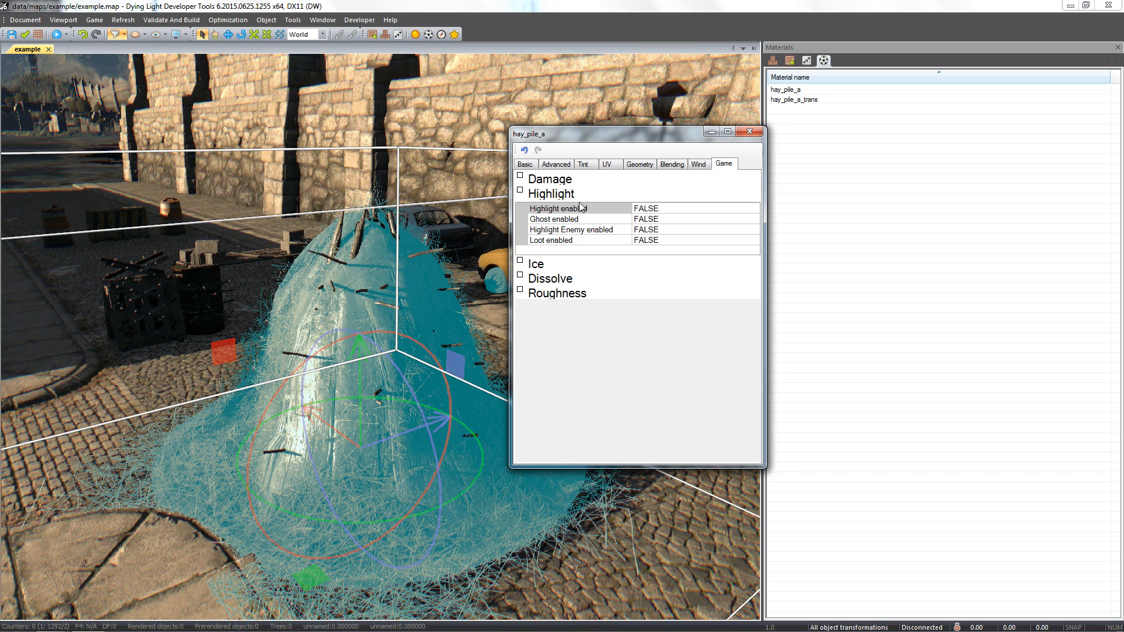
click(578, 208)
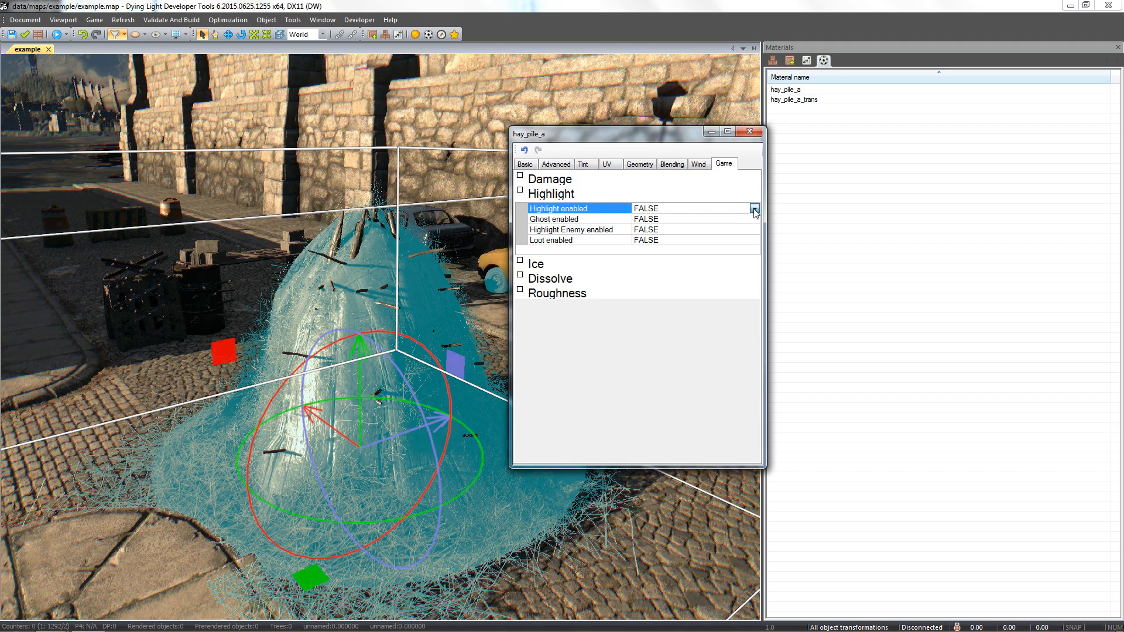
click(754, 208)
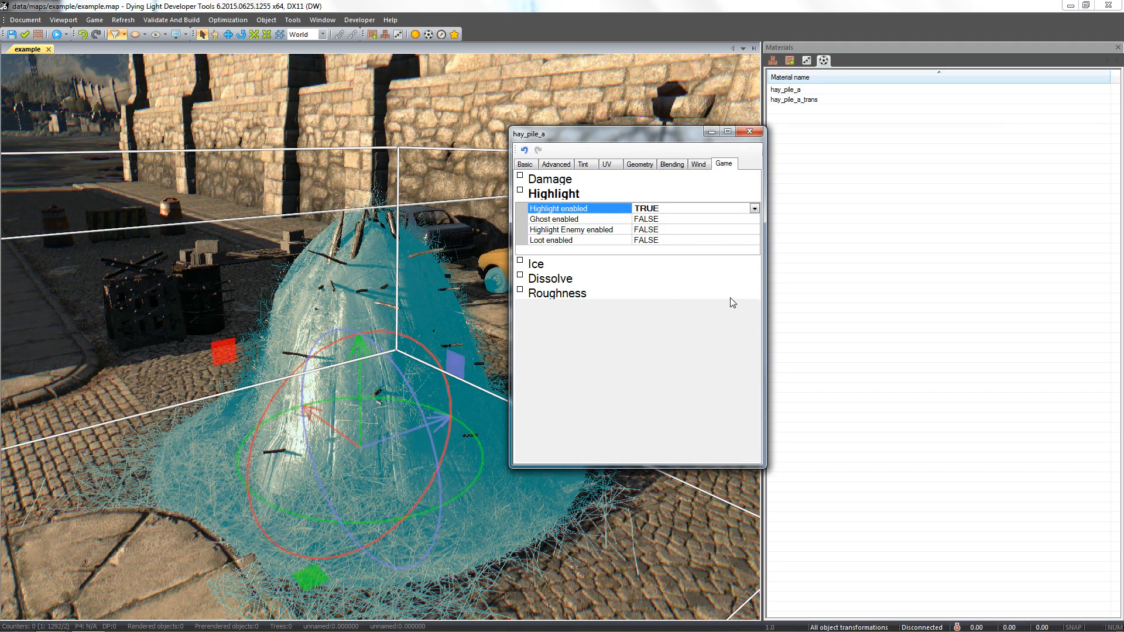
click(751, 131)
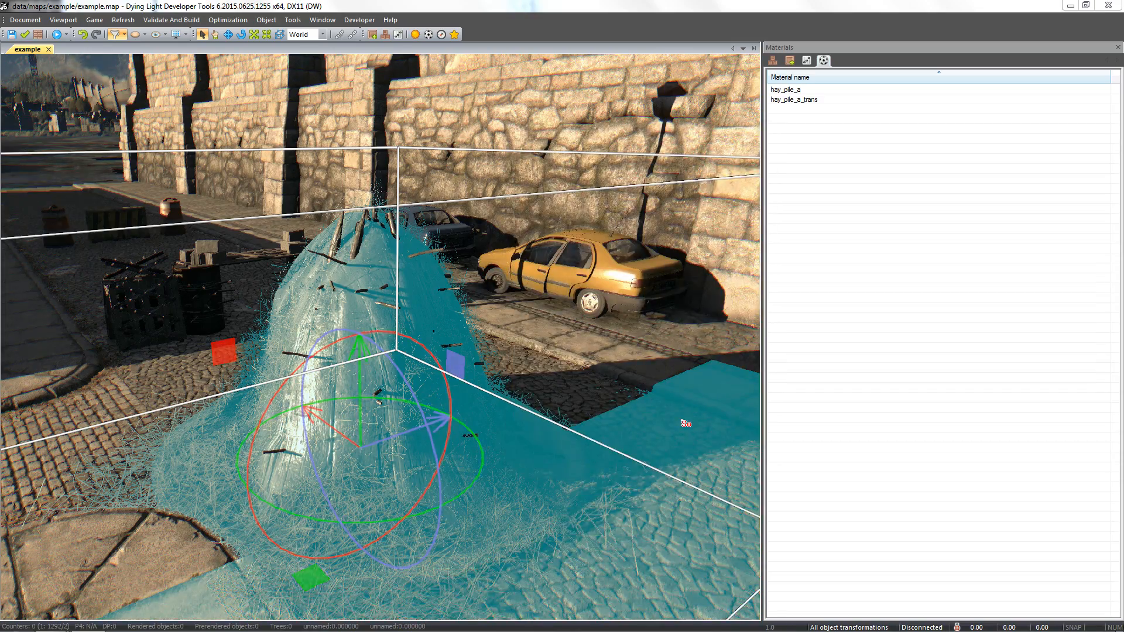